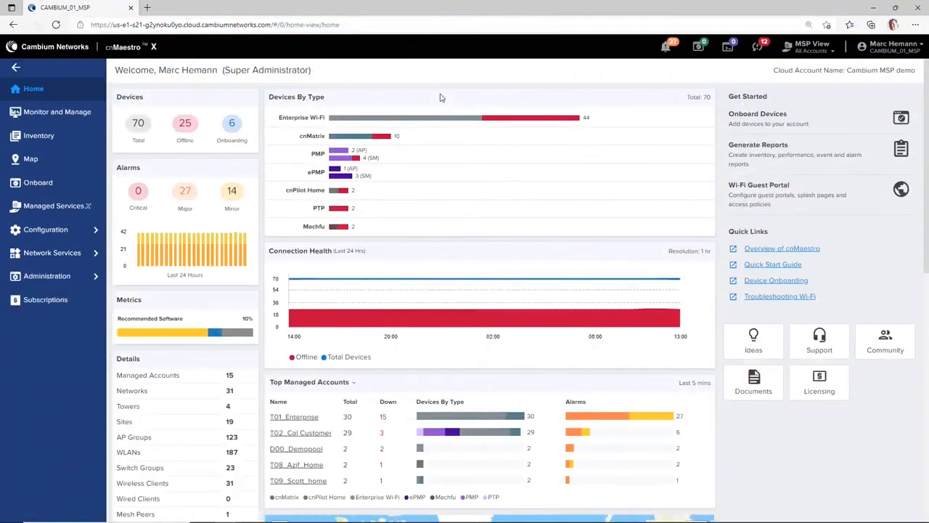
# Step: Show the Monitor and Manage System dashboard with the network tree of managed accounts
pyautogui.click(58, 112)
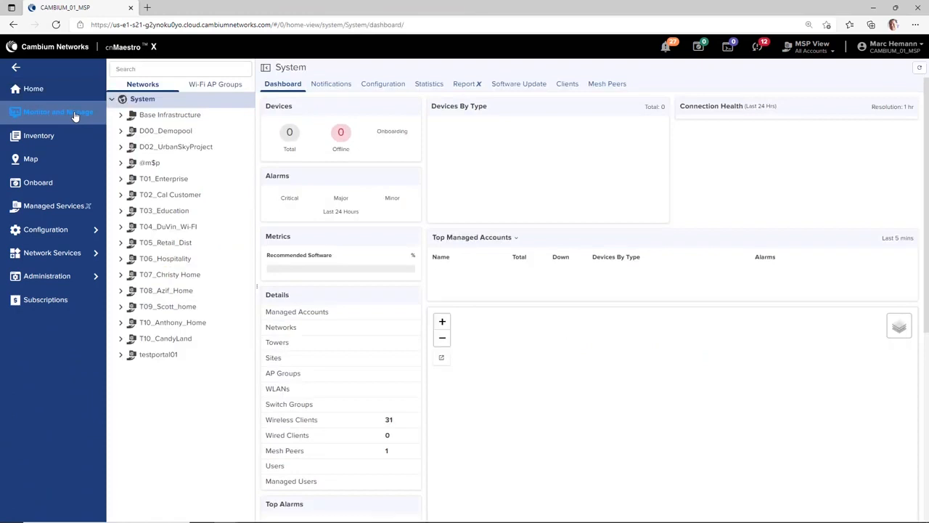
# Step: Find wireless client D2:86:56:93:CA:A6 by searching 'ca:a6' and show its dashboard
pyautogui.click(566, 83)
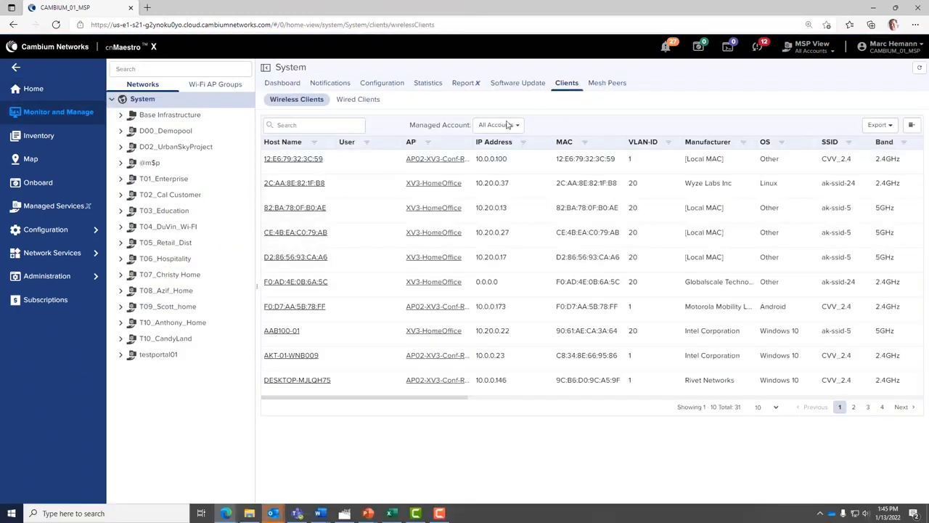
pyautogui.moveTo(294, 256)
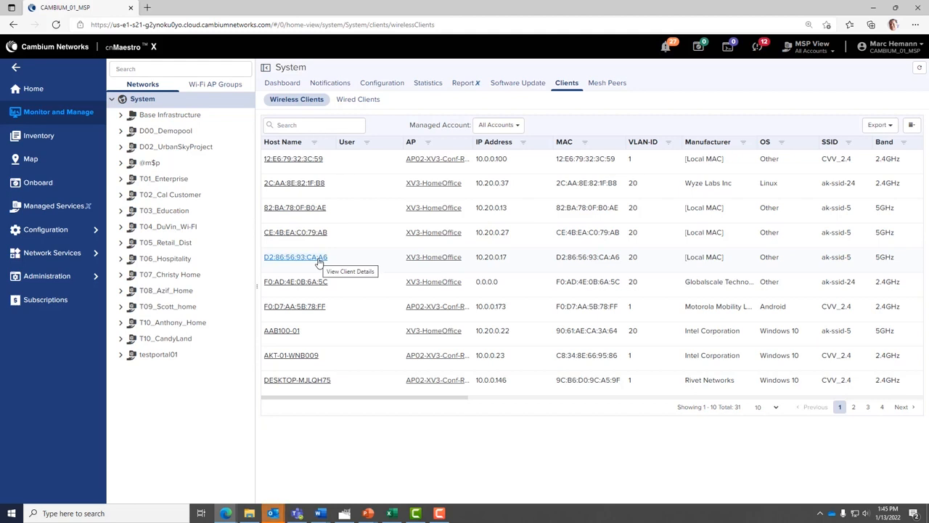
pyautogui.click(313, 125)
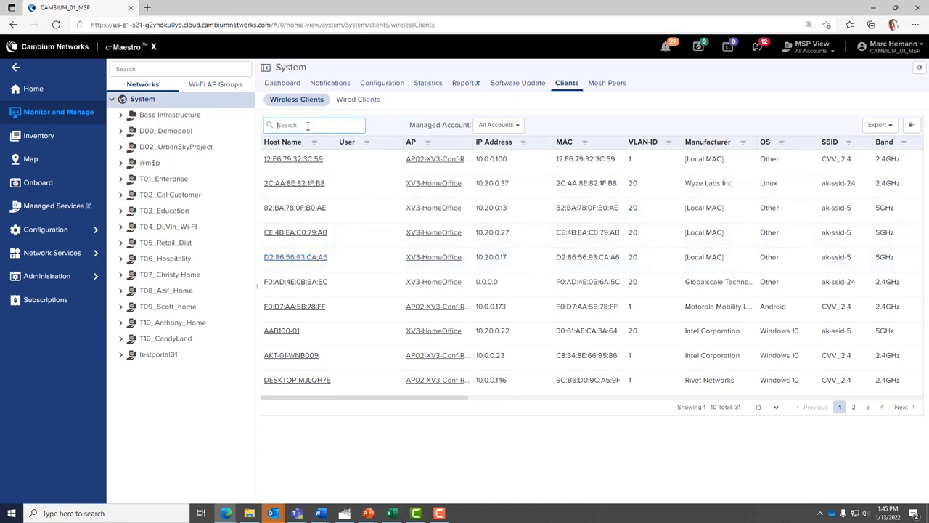
pyautogui.write('ca:a6')
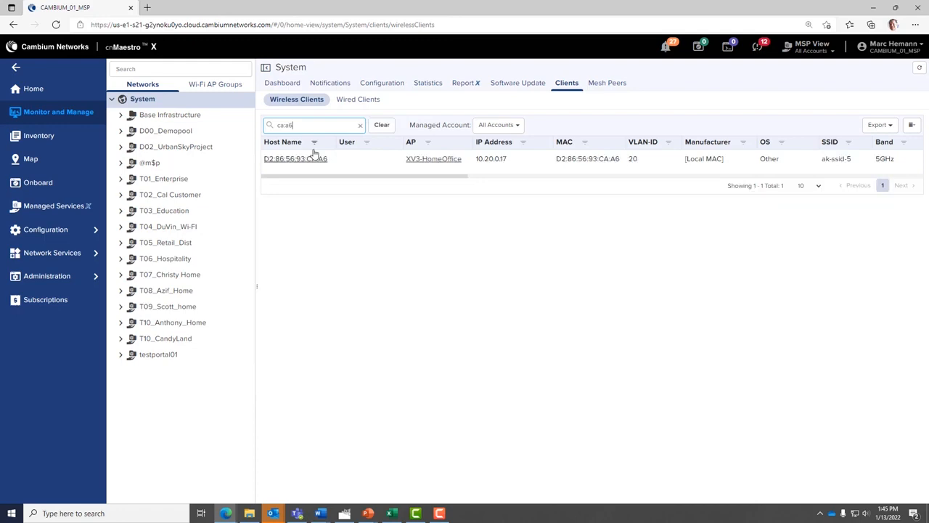
pyautogui.click(295, 158)
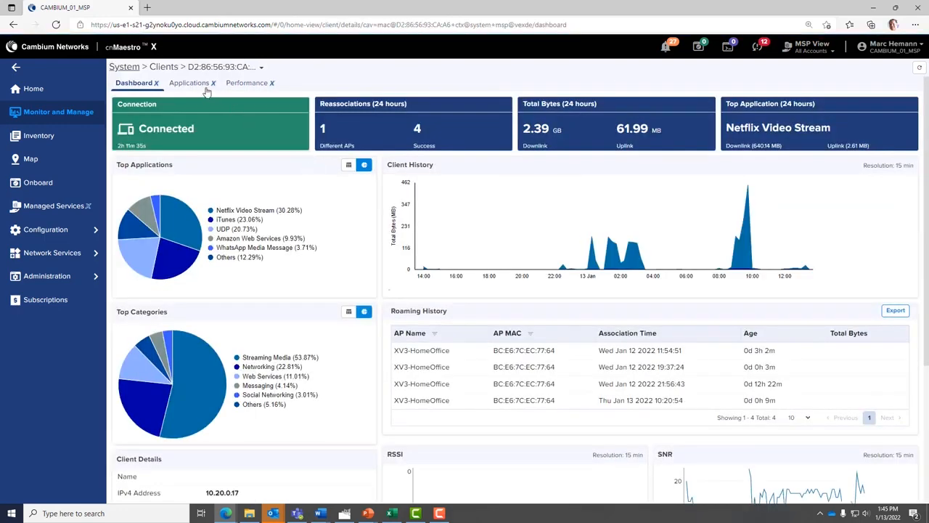
# Step: Show the client's Applications page with total bytes, Netflix Video Stream top app, chart and usage table
pyautogui.click(189, 82)
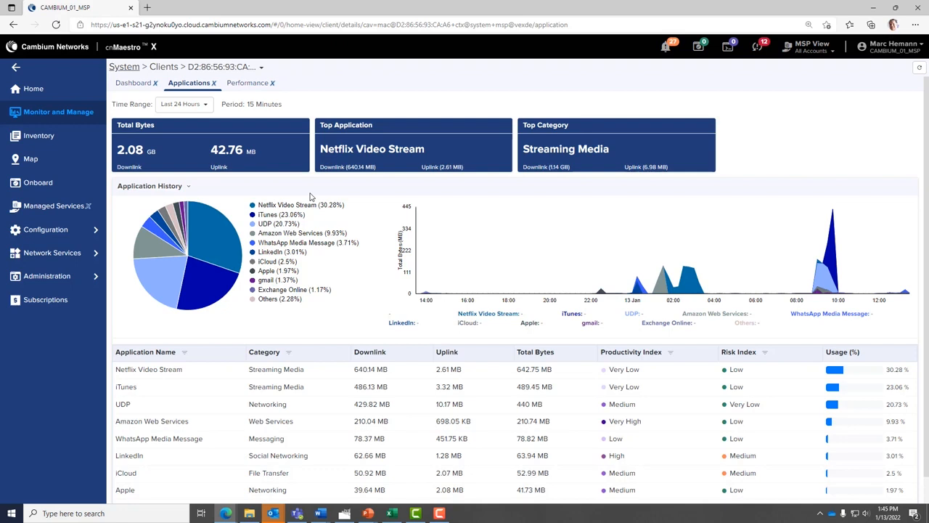
pyautogui.moveTo(250, 201)
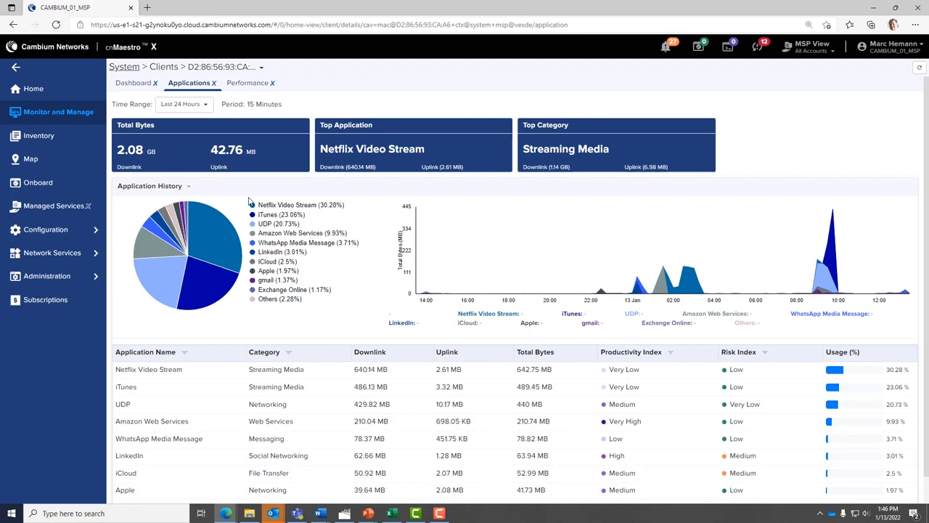
pyautogui.moveTo(202, 123)
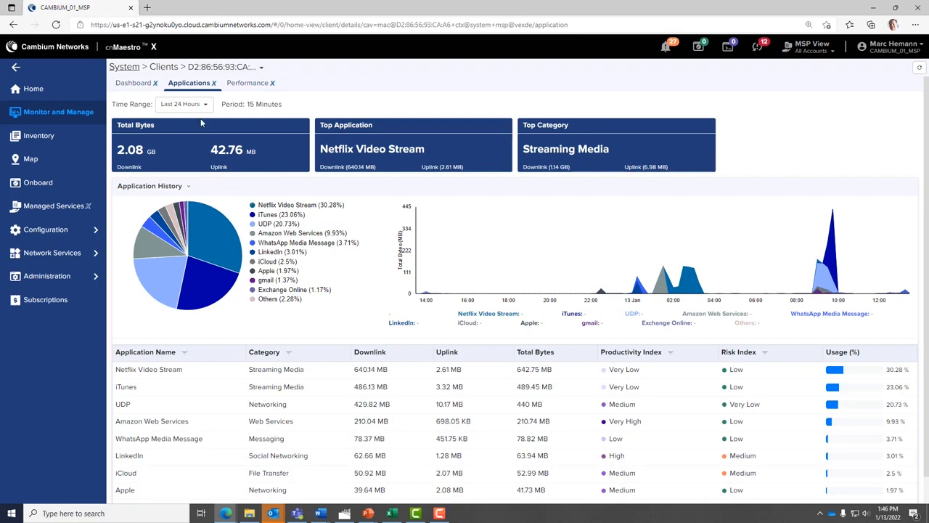
pyautogui.click(183, 104)
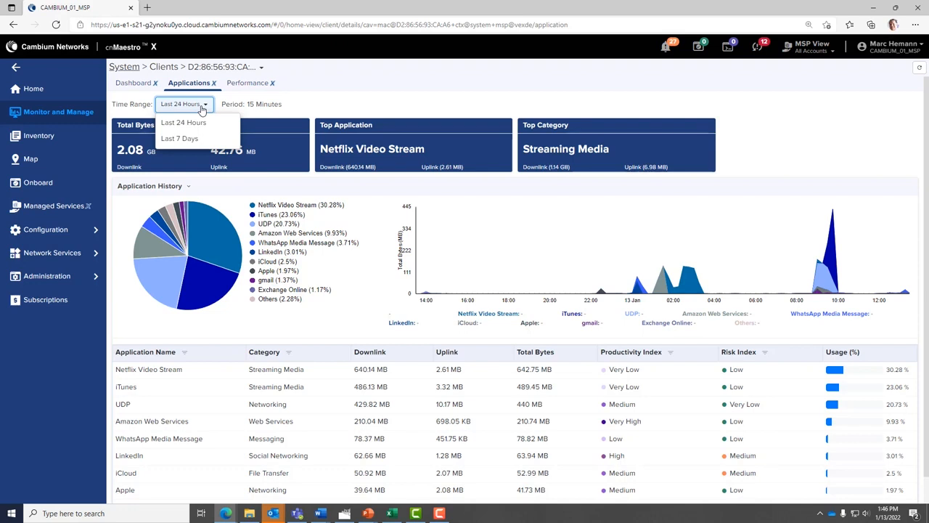
pyautogui.click(180, 122)
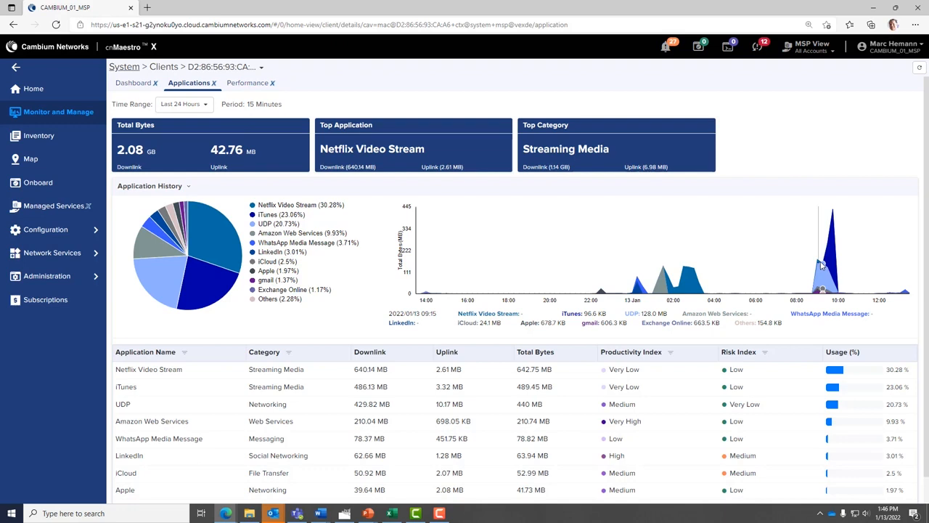
pyautogui.moveTo(835, 269)
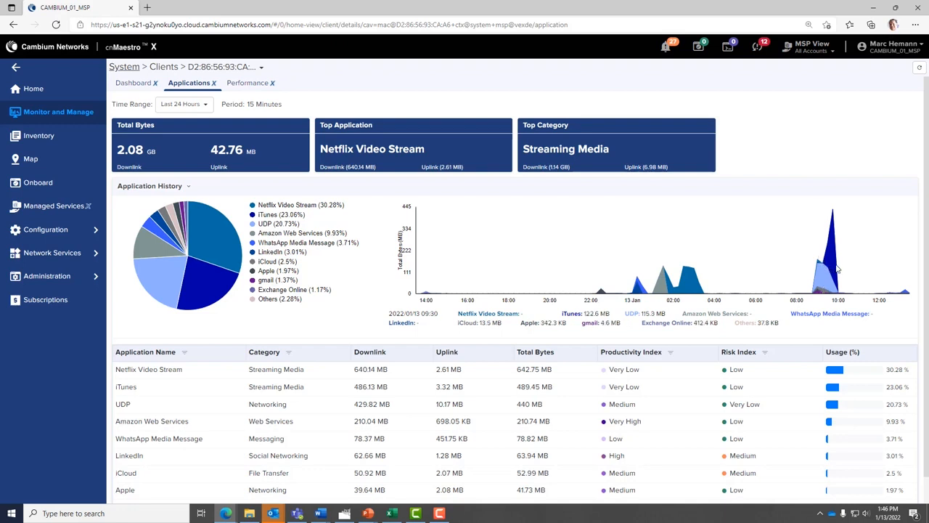